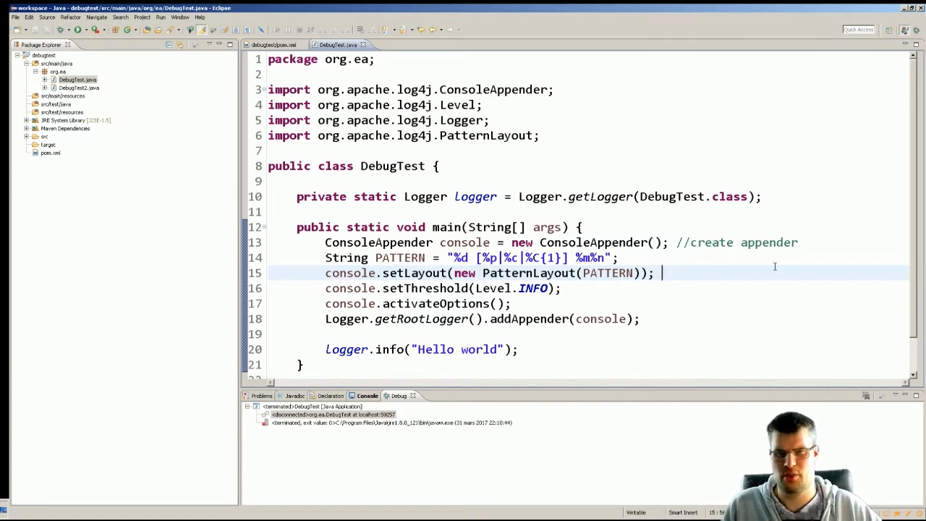
pyautogui.moveTo(62, 292)
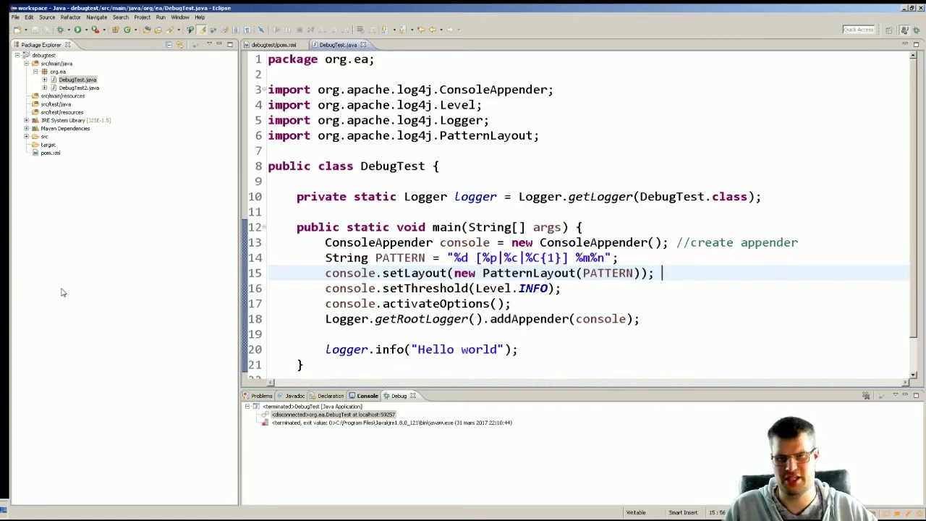
# Add a line breakpoint at line 17 of DebugTest.java, on console.activateOptions().
pyautogui.click(254, 303)
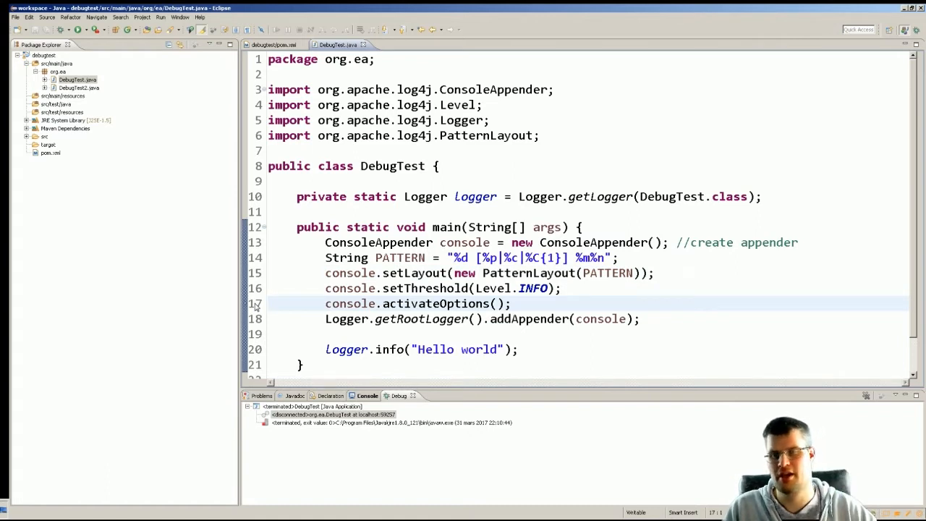
pyautogui.moveTo(60, 29)
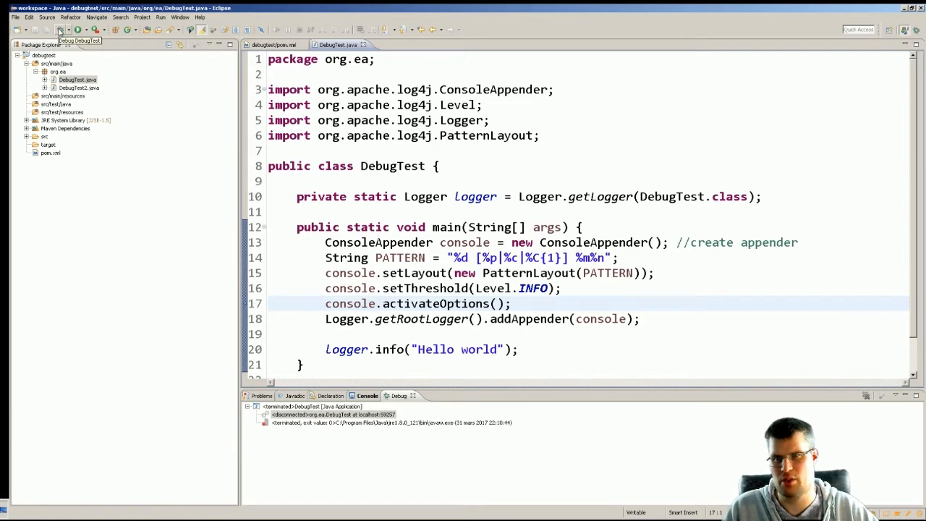
# Launch DebugTest in the debugger and select its DebugTest [line: 17] breakpoint entry.
pyautogui.click(60, 29)
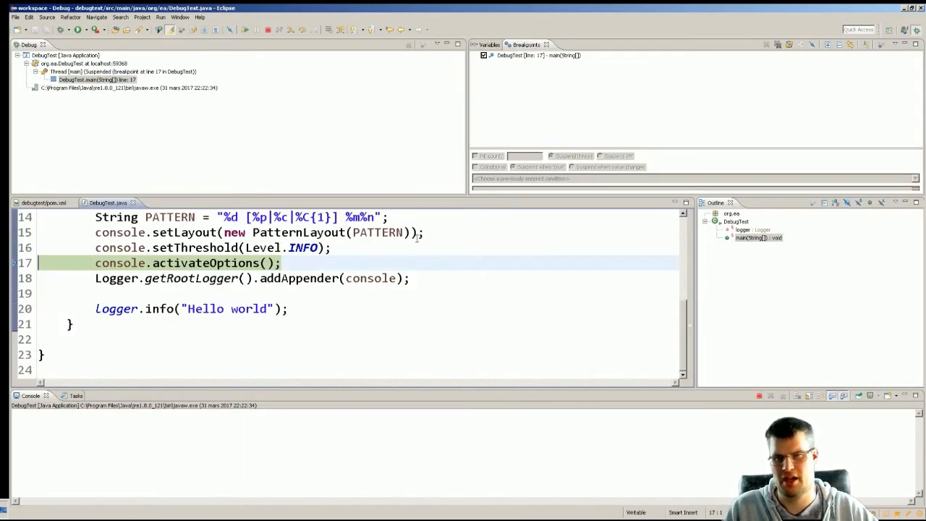
pyautogui.moveTo(191, 278)
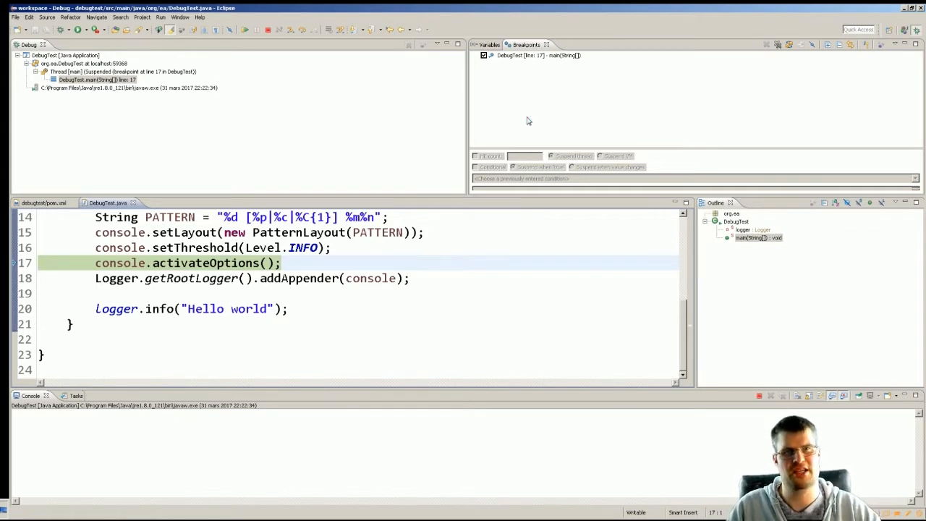
pyautogui.moveTo(518, 63)
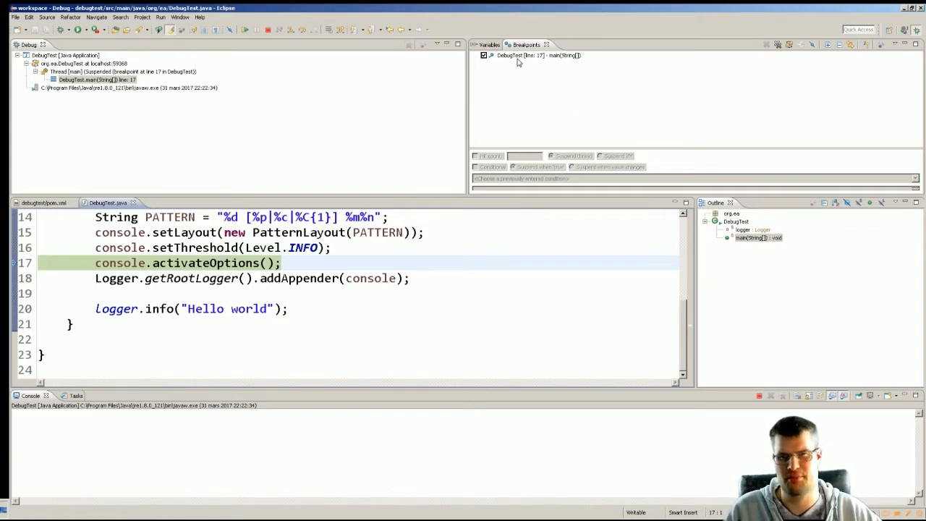
pyautogui.click(539, 55)
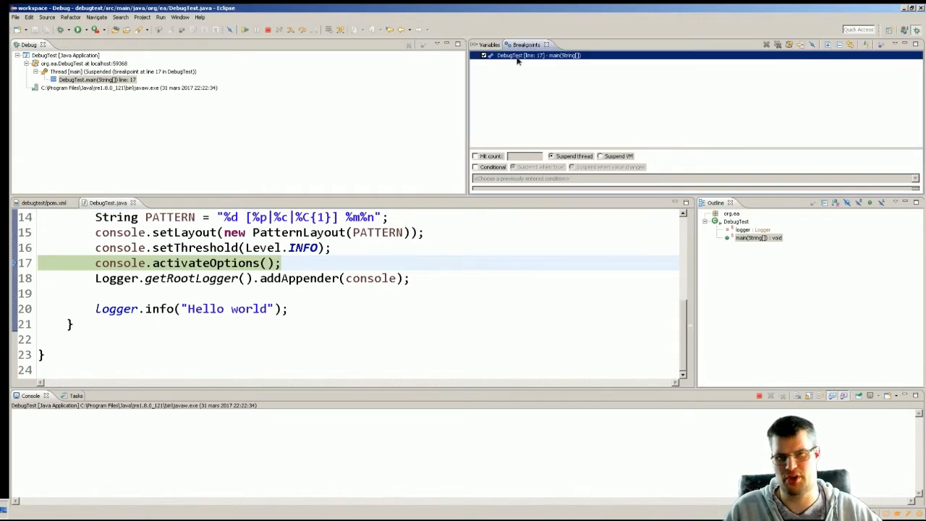
# Export the DebugTest line 17 breakpoint to the file C:/temp/mytest.bkpt.
pyautogui.rightClick(539, 55)
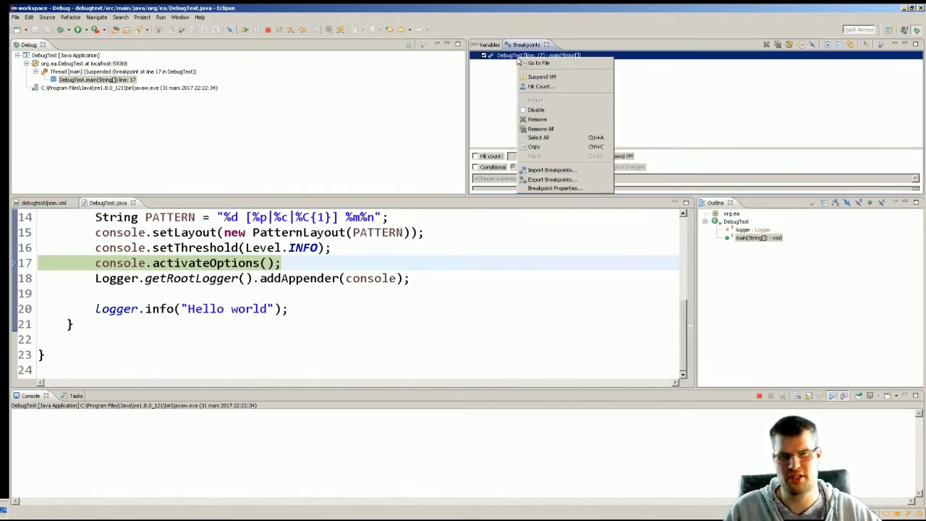
pyautogui.moveTo(551, 179)
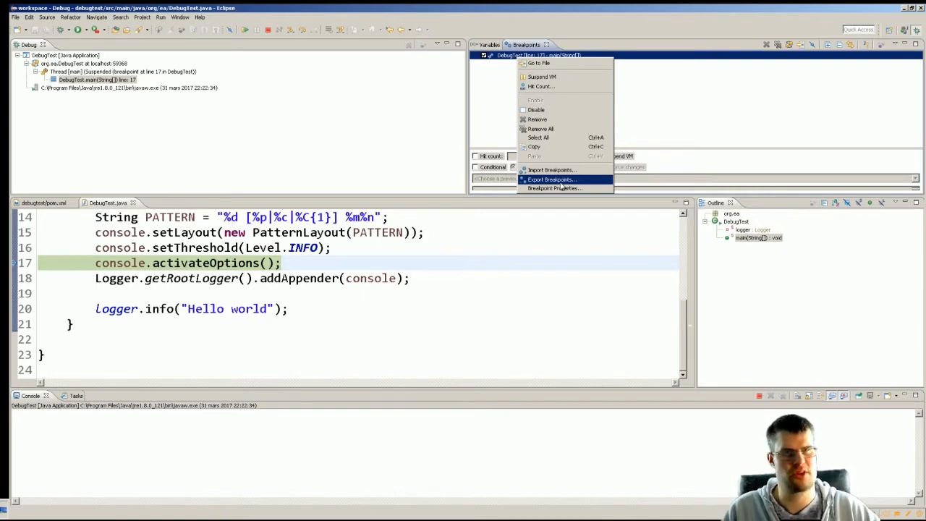
pyautogui.click(551, 179)
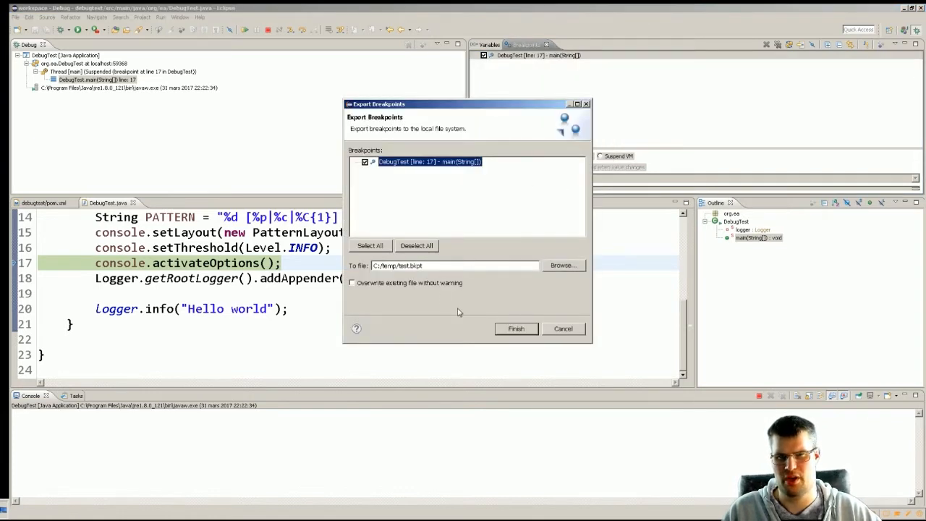
pyautogui.moveTo(439, 277)
pyautogui.write('my')
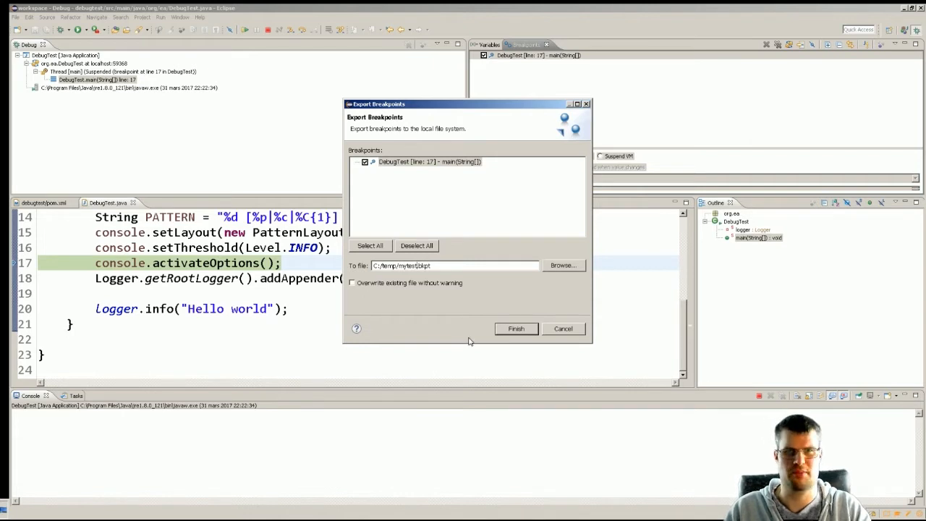
pyautogui.click(563, 328)
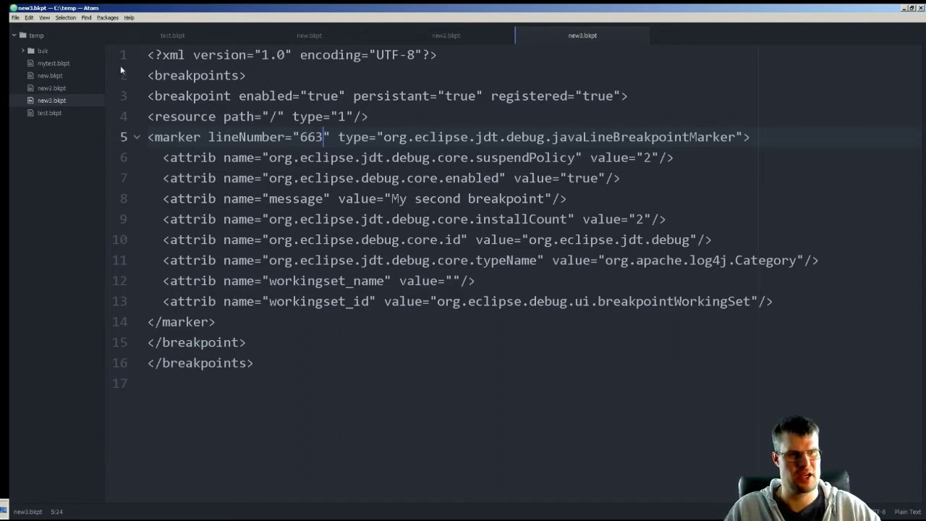
# Open mytest.bkpt in Atom and indent its nested breakpoint elements on lines 3–18.
pyautogui.click(53, 63)
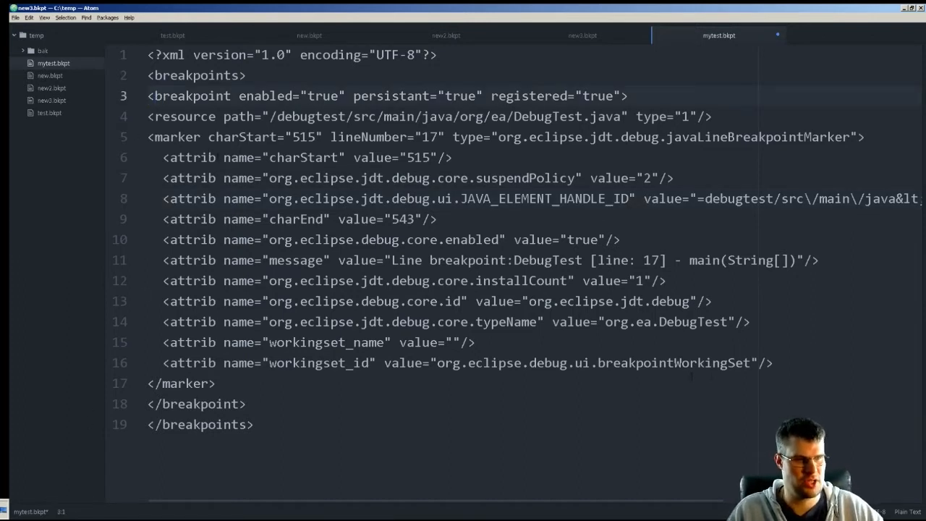
pyautogui.click(436, 280)
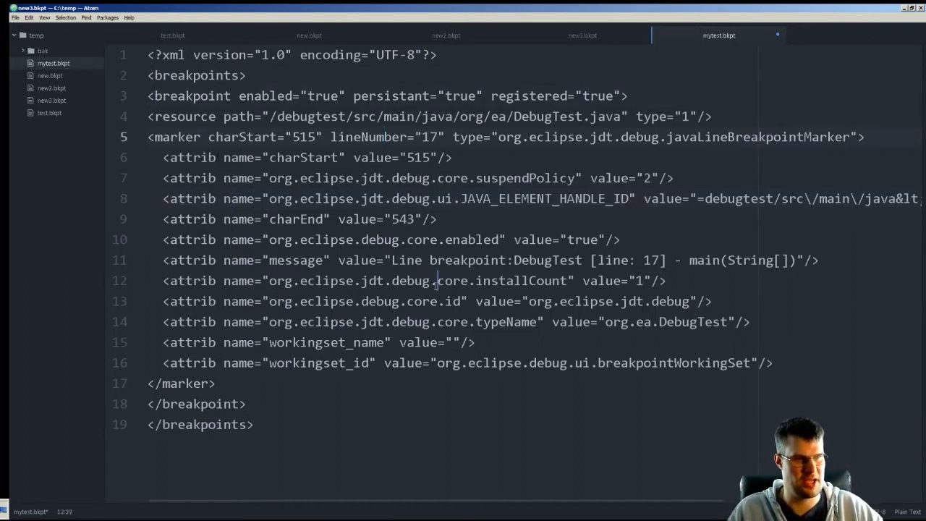
pyautogui.click(215, 384)
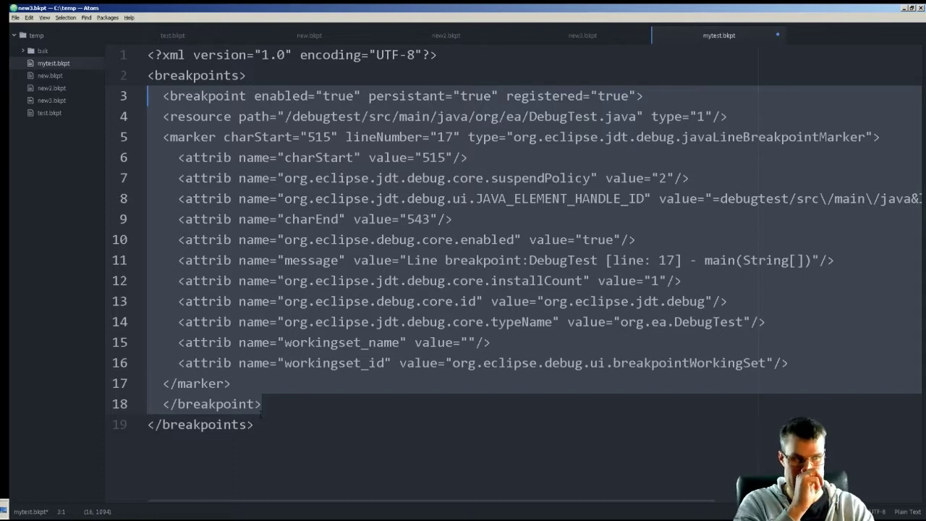
pyautogui.click(437, 219)
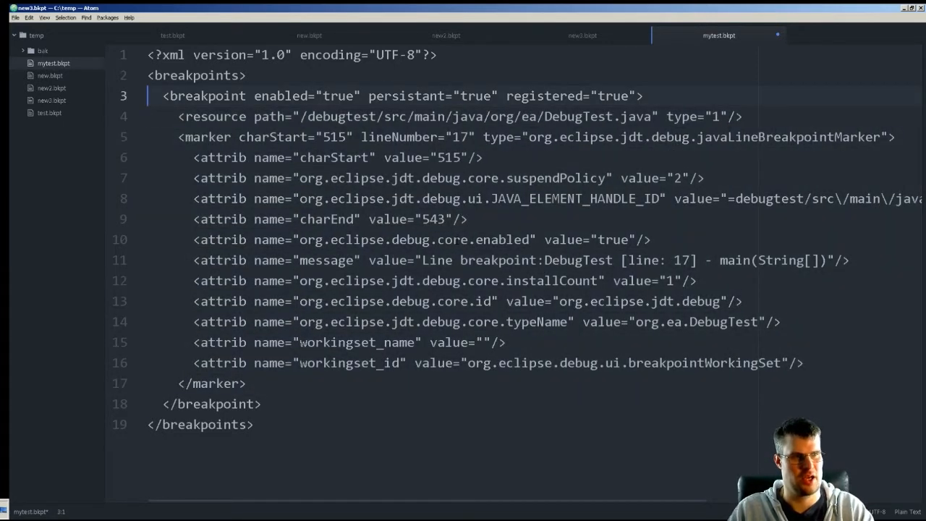
# Change the resource path on line 4 of mytest.bkpt to "/".
pyautogui.click(434, 116)
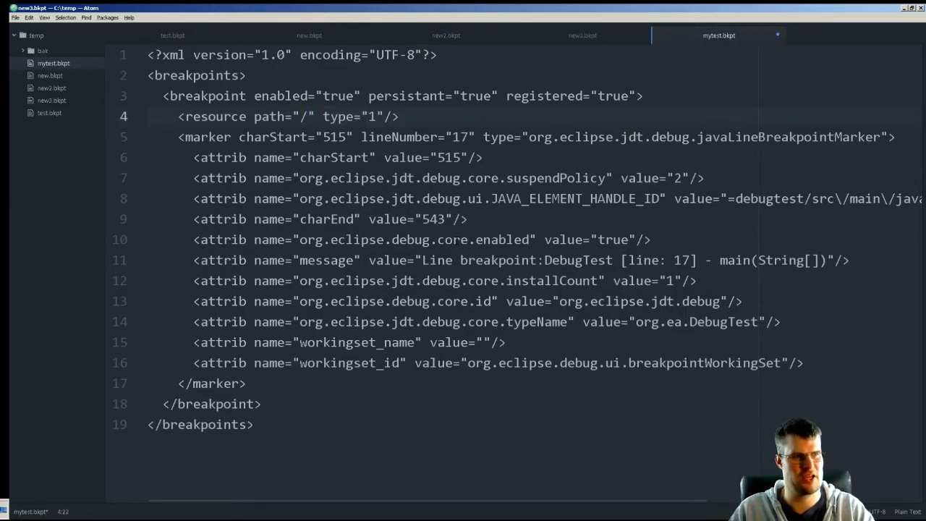
pyautogui.click(307, 116)
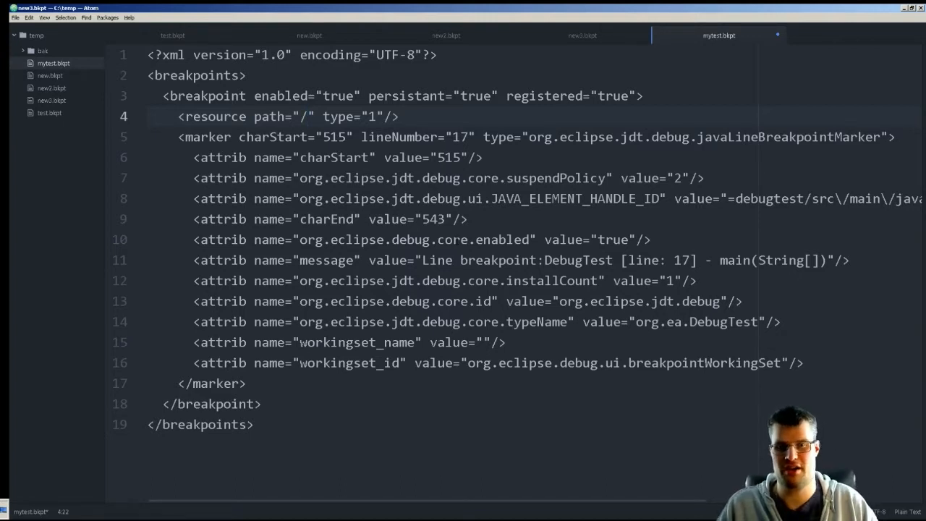
pyautogui.click(307, 116)
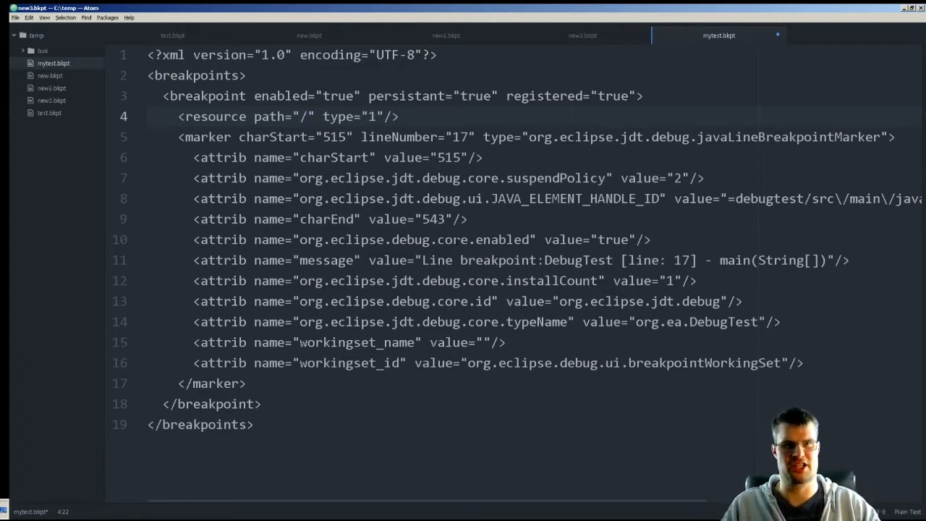
# Delete the marker's charStart attribute and set the breakpoint message to "ANYTHING!".
pyautogui.click(330, 137)
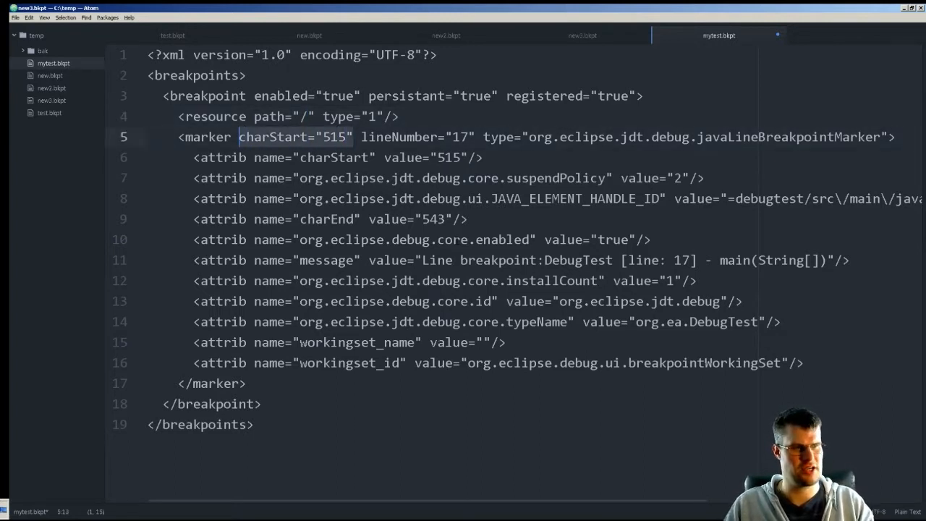
pyautogui.press('Delete')
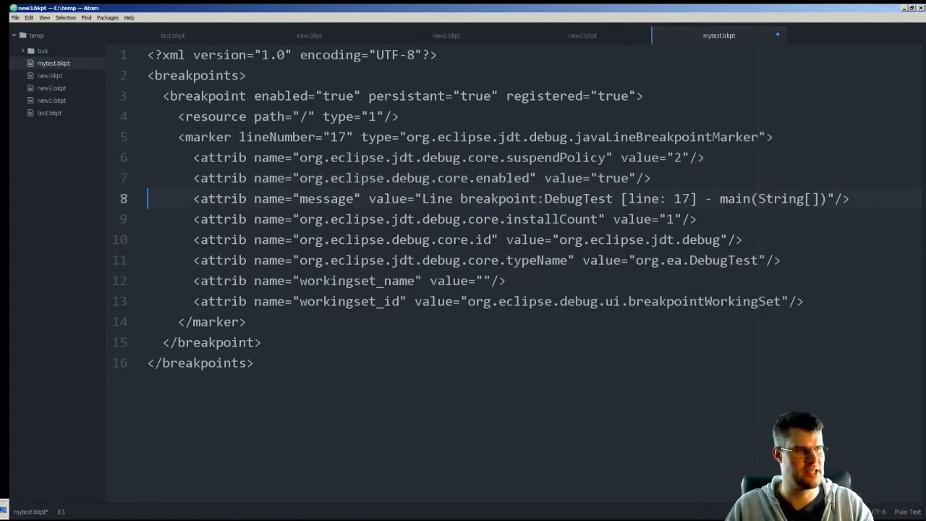
pyautogui.click(423, 199)
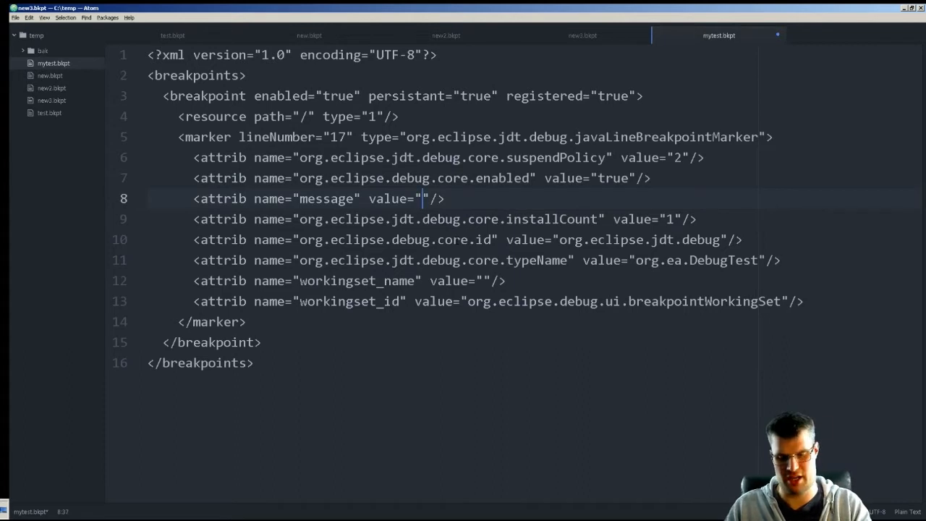
pyautogui.write('ANYTHI')
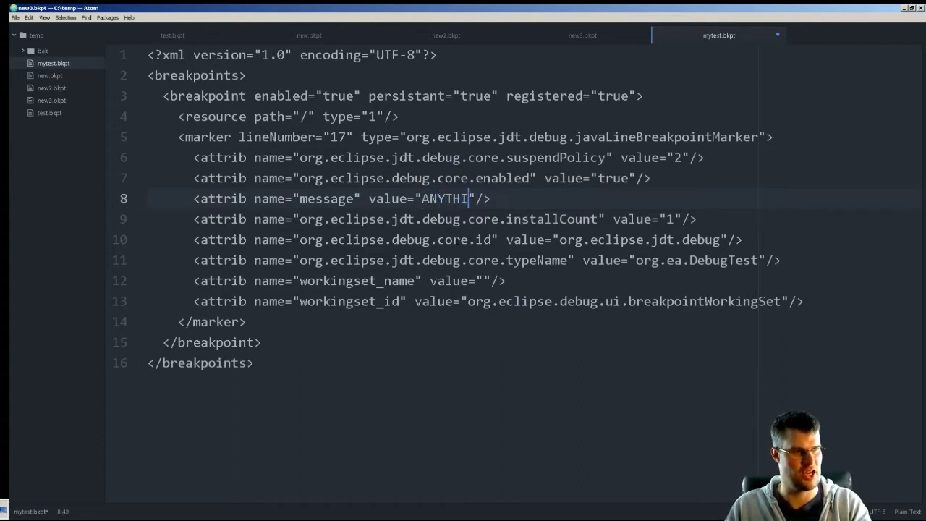
pyautogui.write('NG!')
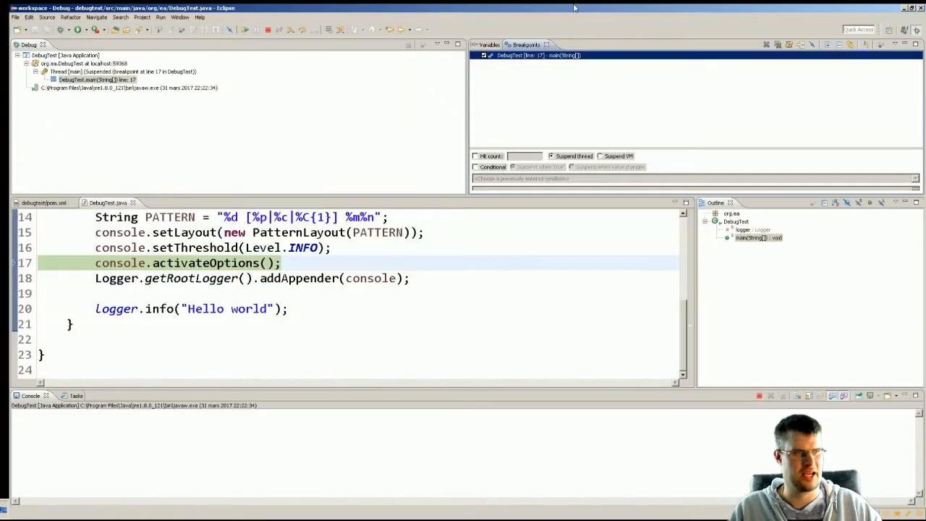
pyautogui.moveTo(497, 87)
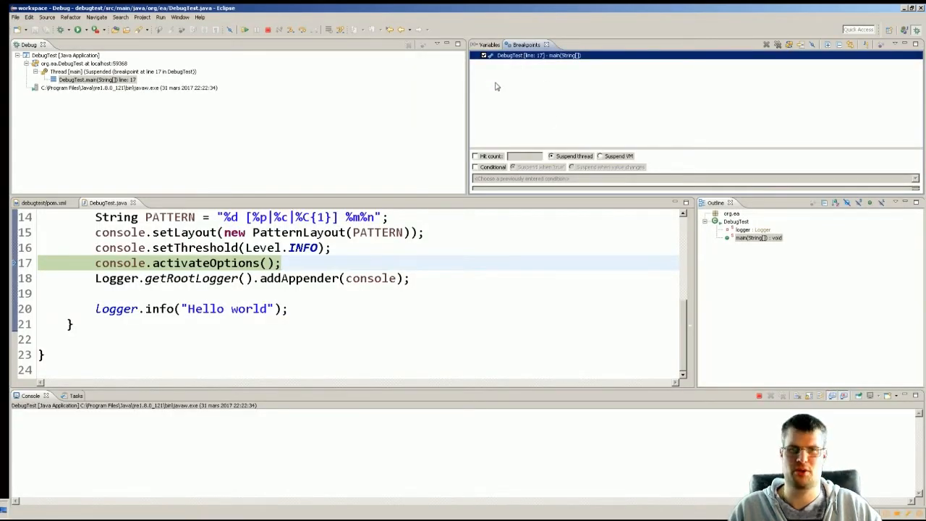
# Import C:\temp\mytest.bkpt with Update existing breakpoints unchecked, adding the line 14 breakpoint.
pyautogui.rightClick(539, 55)
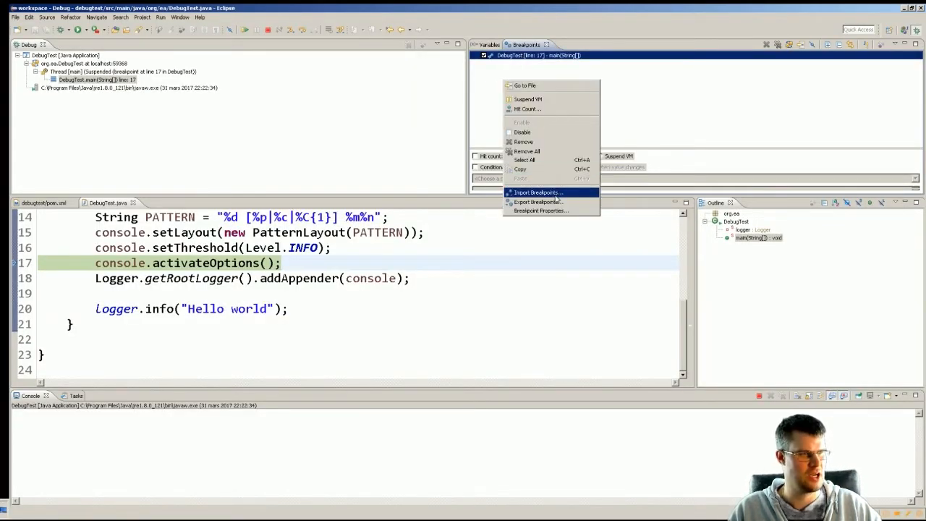
pyautogui.click(537, 192)
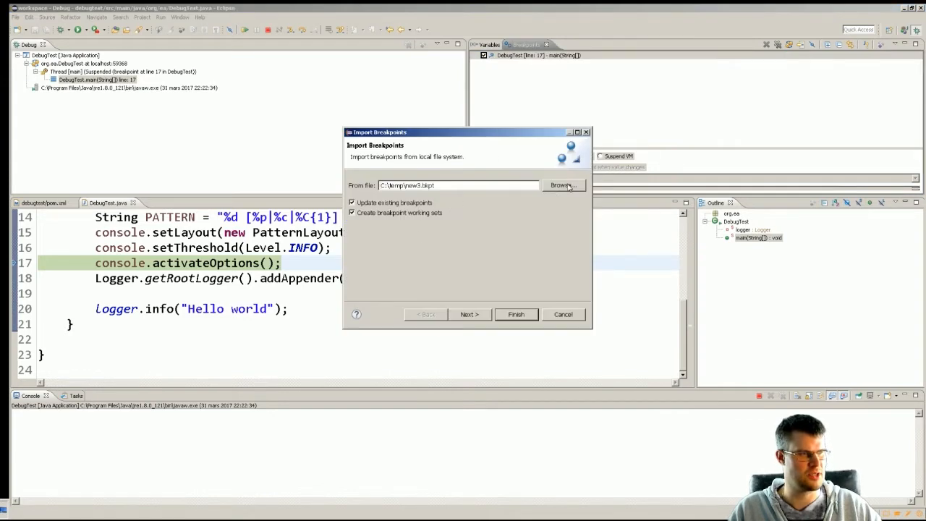
pyautogui.click(562, 186)
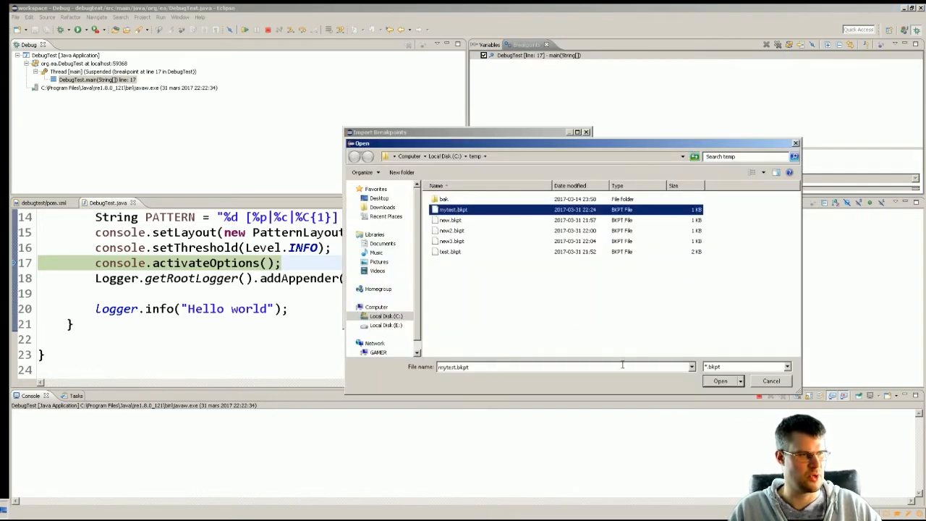
pyautogui.click(719, 381)
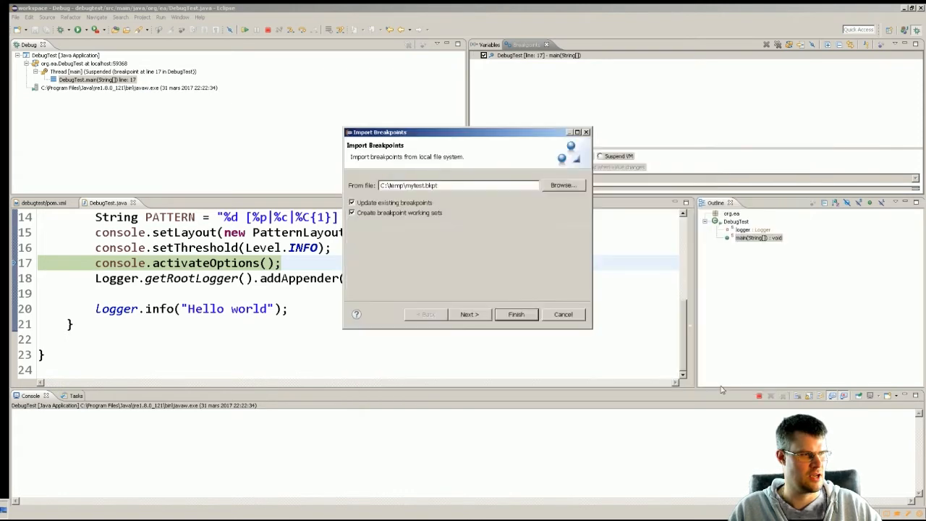
pyautogui.moveTo(515, 313)
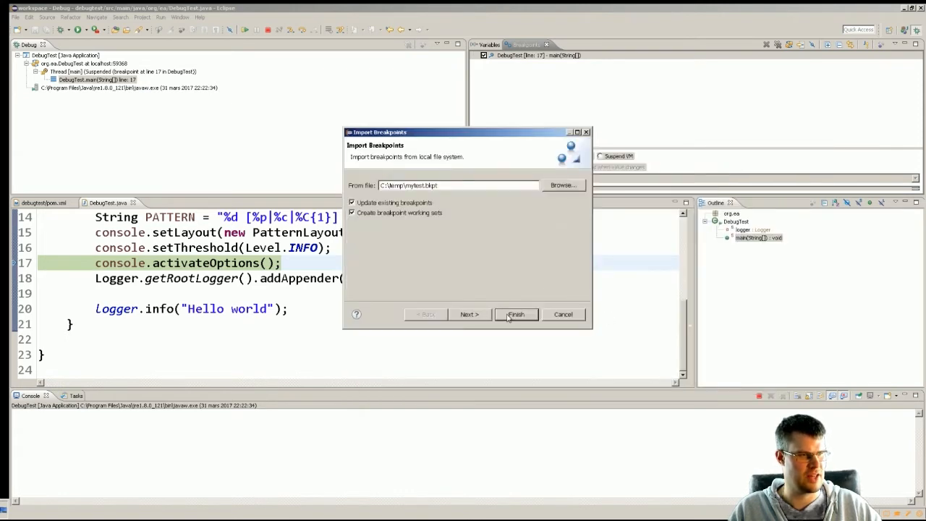
pyautogui.click(351, 203)
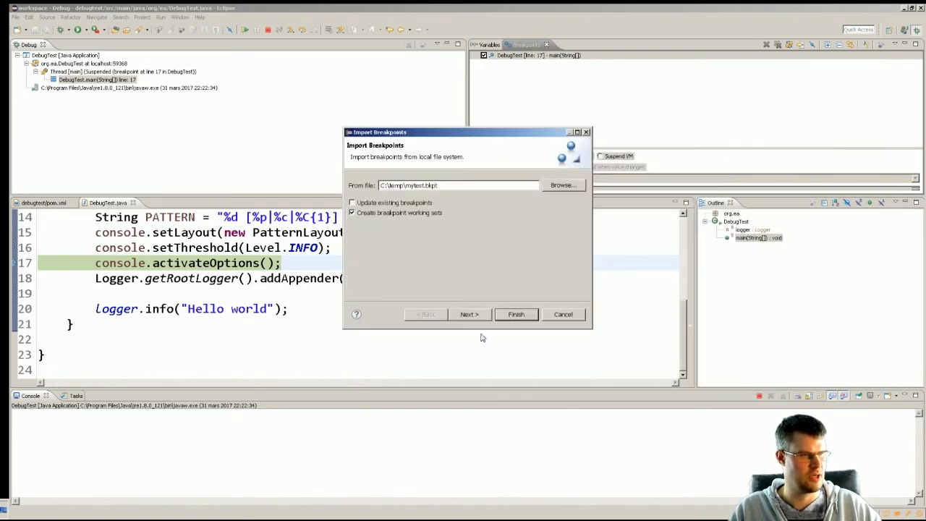
pyautogui.click(515, 314)
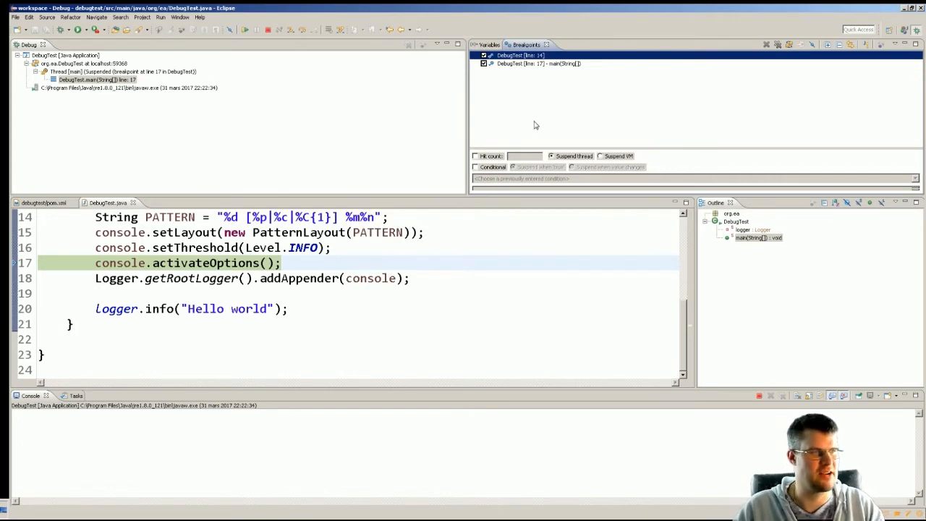
pyautogui.moveTo(587, 66)
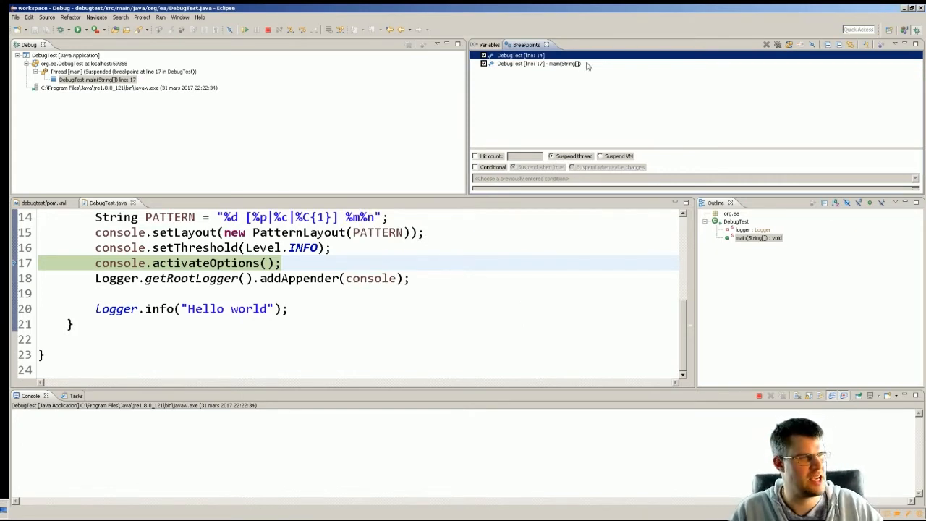
# Terminate the running DebugTest session and relaunch it in the debugger, pausing at line 14.
pyautogui.click(539, 63)
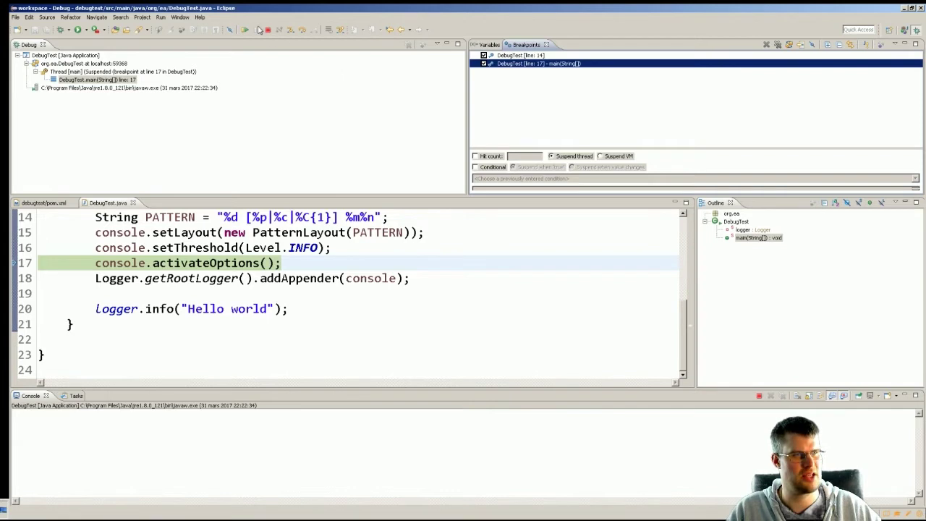
pyautogui.click(62, 30)
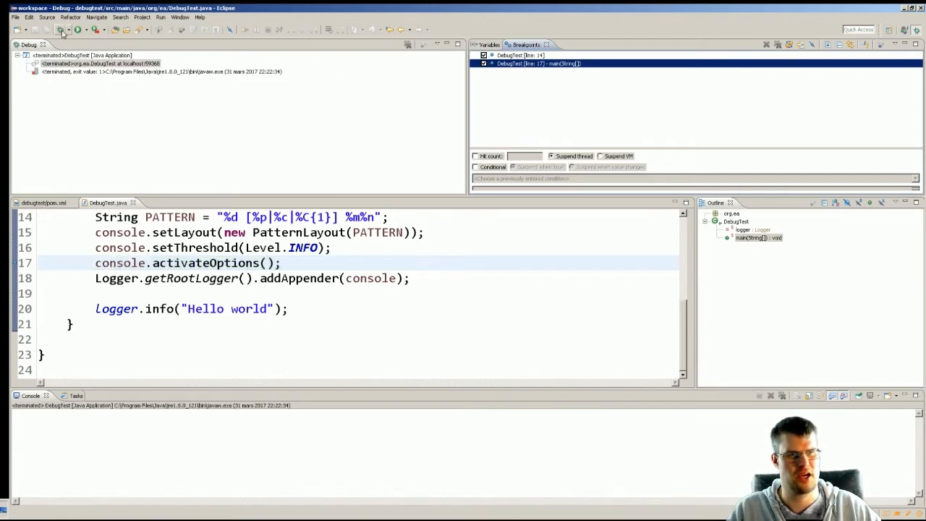
pyautogui.moveTo(60, 30)
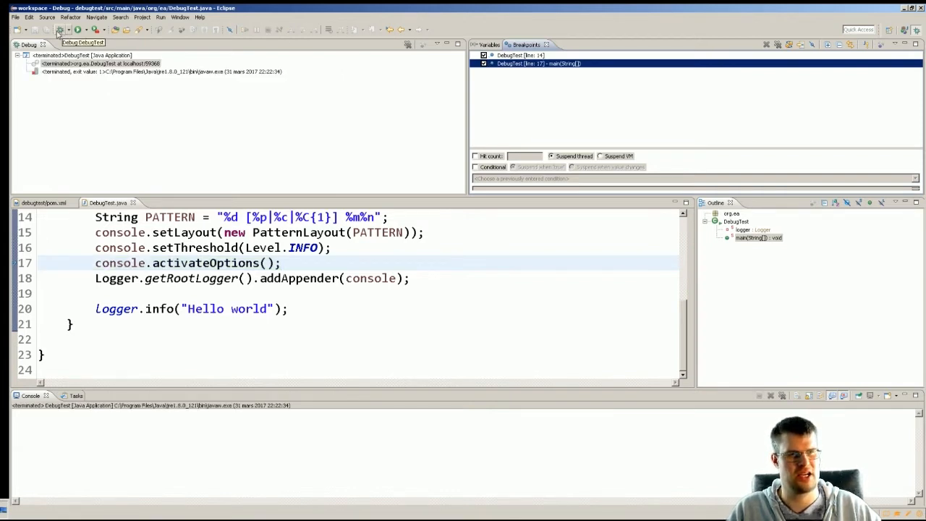
pyautogui.click(62, 29)
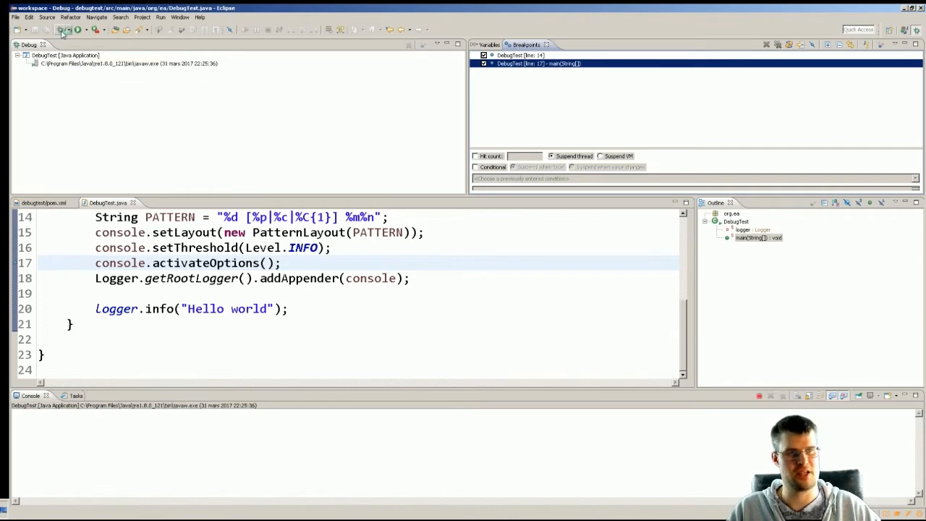
pyautogui.click(62, 29)
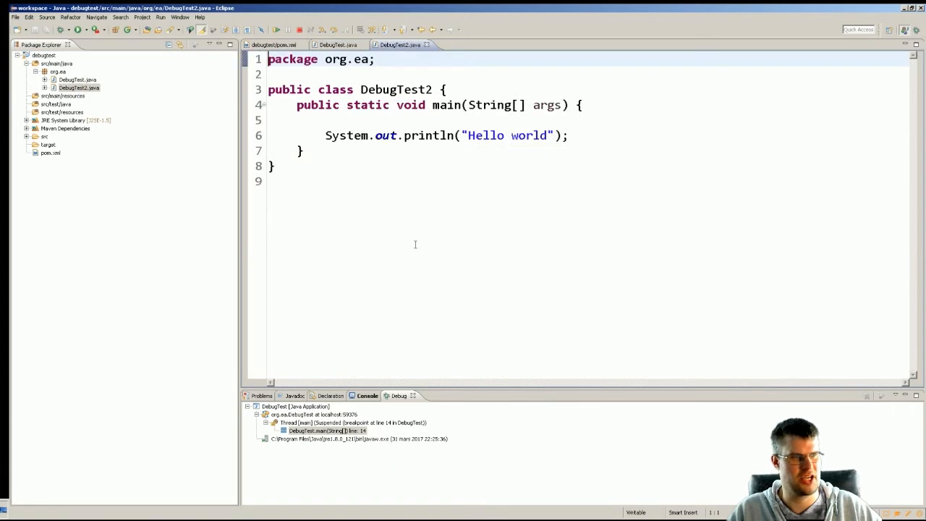
pyautogui.moveTo(260, 141)
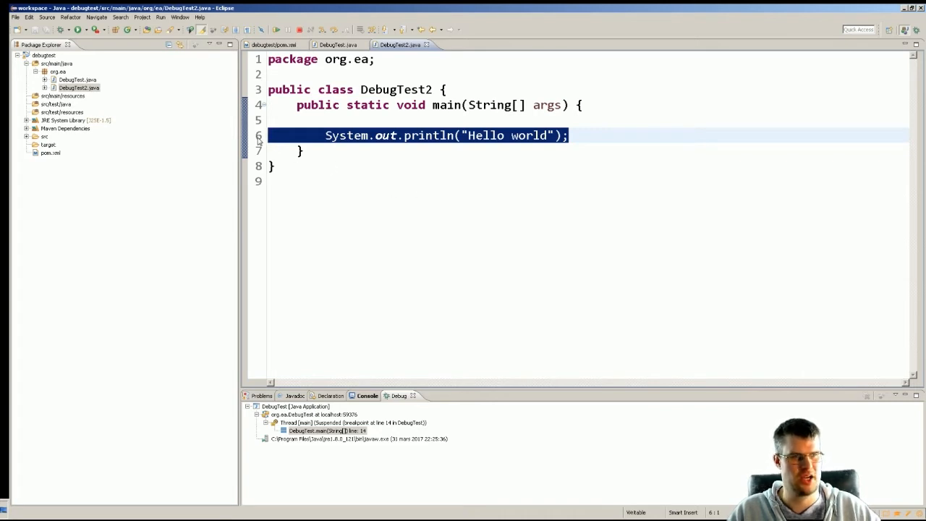
pyautogui.moveTo(322, 152)
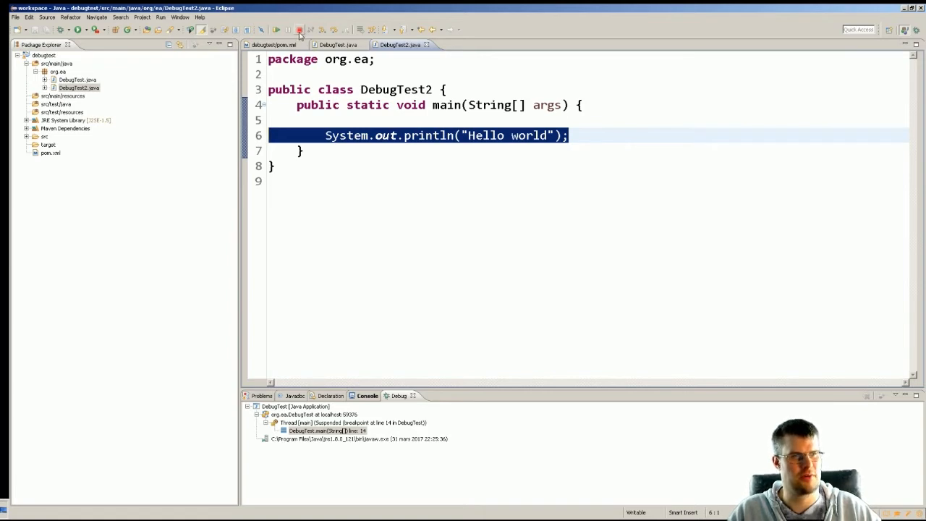
# Terminate the DebugTest debug session suspended at line 14 with DebugTest2 open.
pyautogui.click(298, 30)
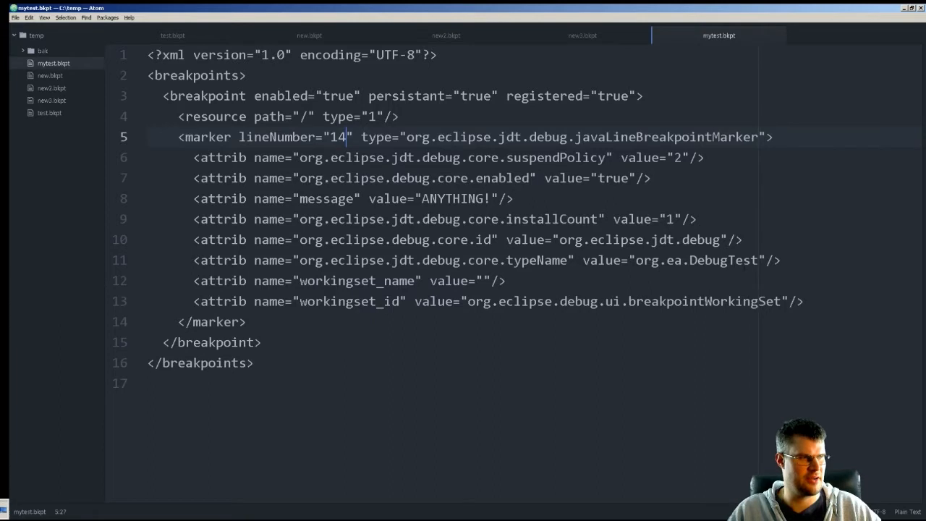
# Enter 2 into the lineNumber attribute of the marker element in mytest.bkpt.
pyautogui.write('2 {')
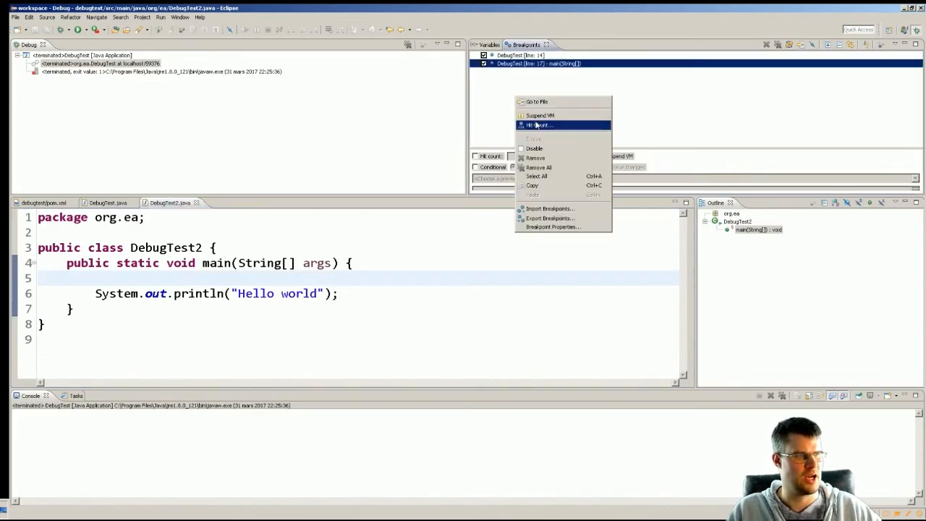
# Run the Import Breakpoints wizard on C:\temp\mytest.bkpt and finish the import.
pyautogui.click(551, 208)
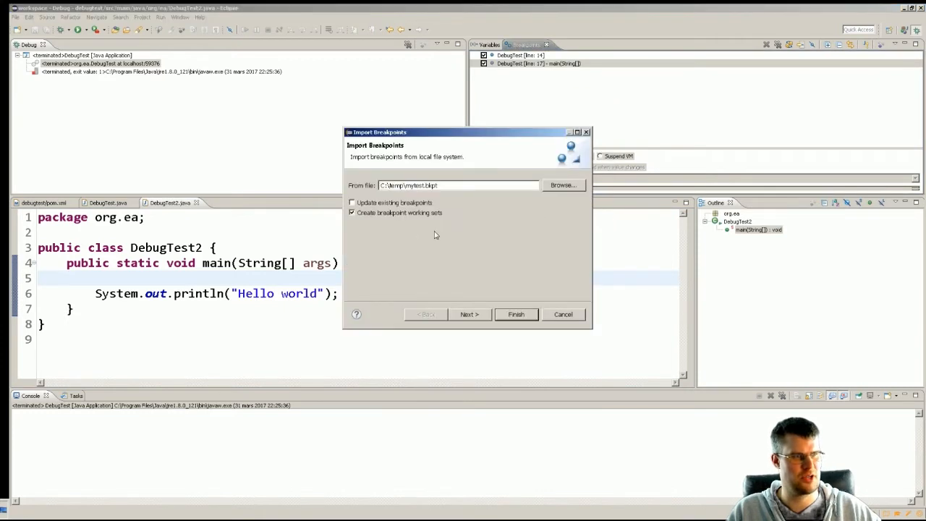
pyautogui.moveTo(469, 313)
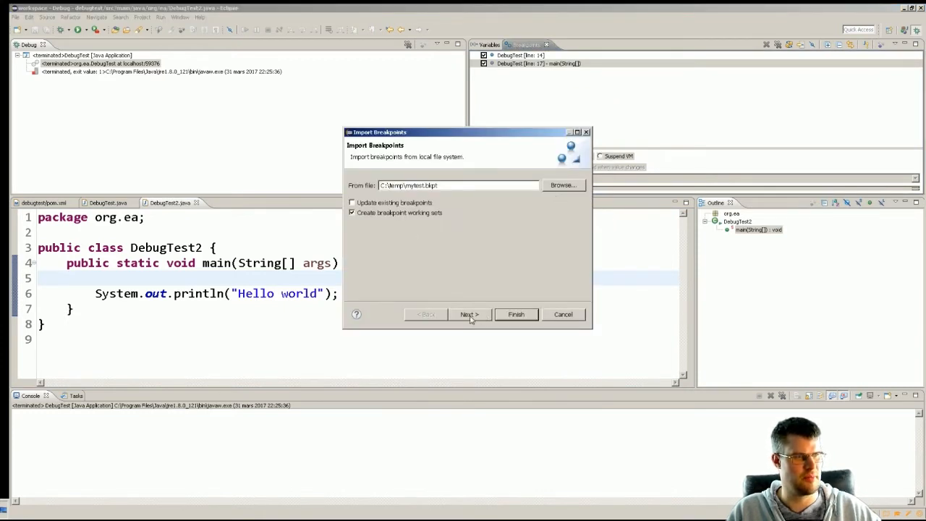
pyautogui.click(515, 314)
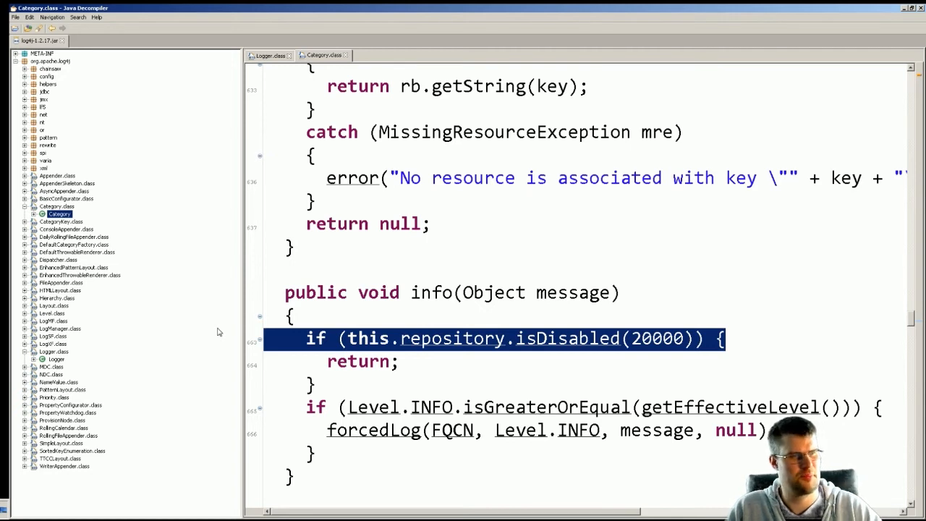
pyautogui.moveTo(374, 309)
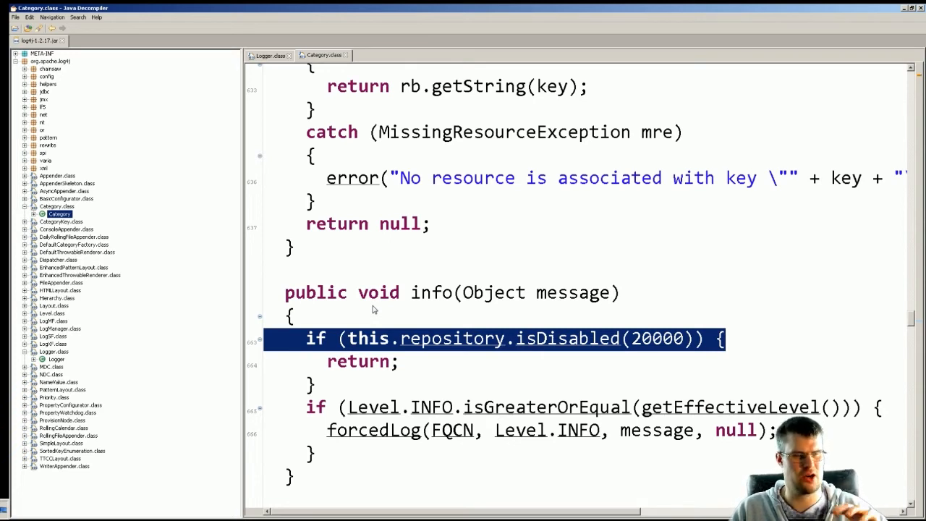
pyautogui.moveTo(863, 442)
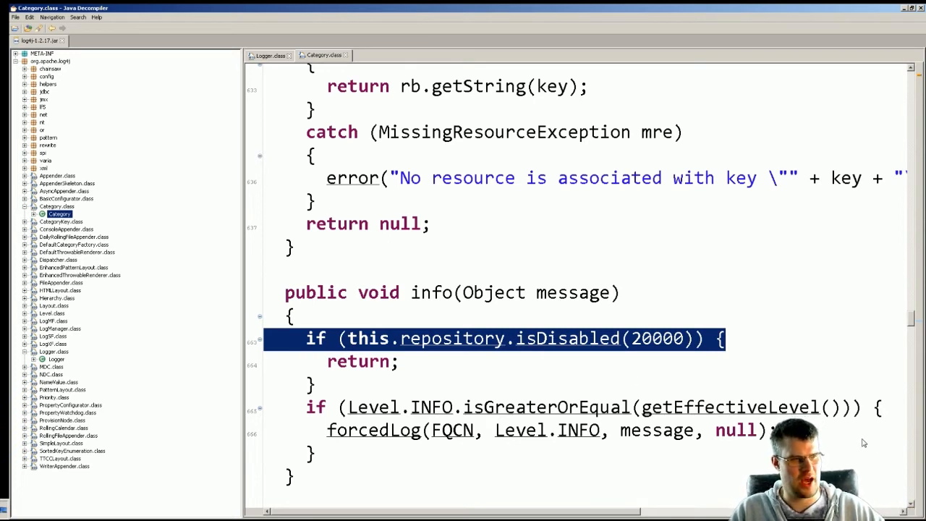
pyautogui.moveTo(822, 373)
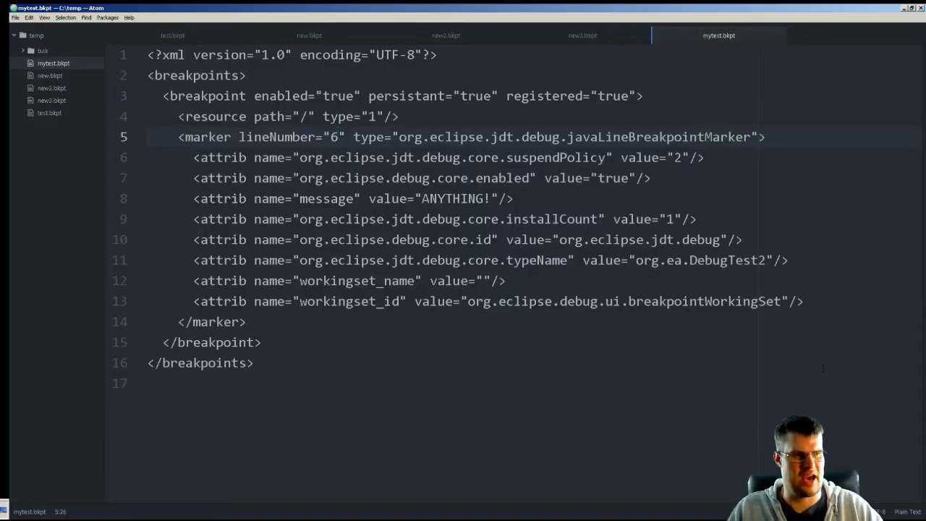
# Set lineNumber to 663 and typeName to org.apache.log4j.Category in mytest.bkpt.
pyautogui.write('6')
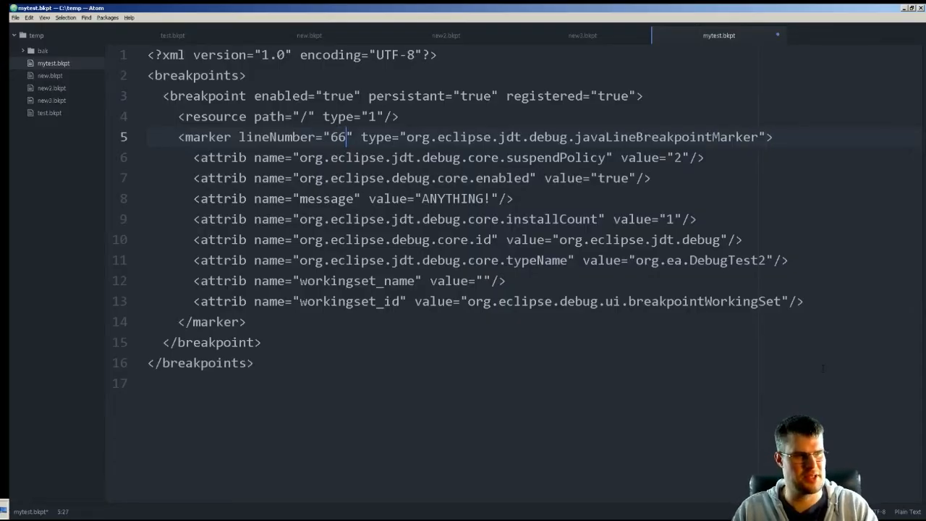
pyautogui.write('3')
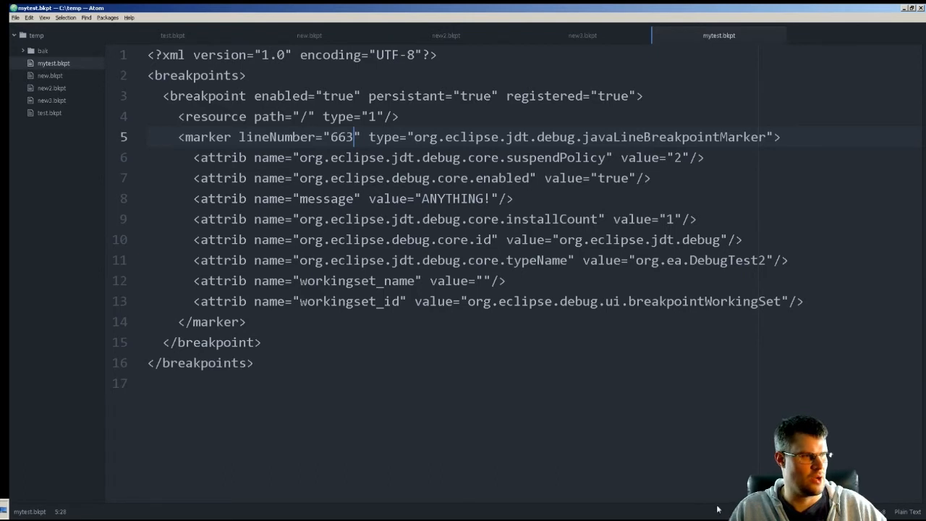
pyautogui.click(260, 301)
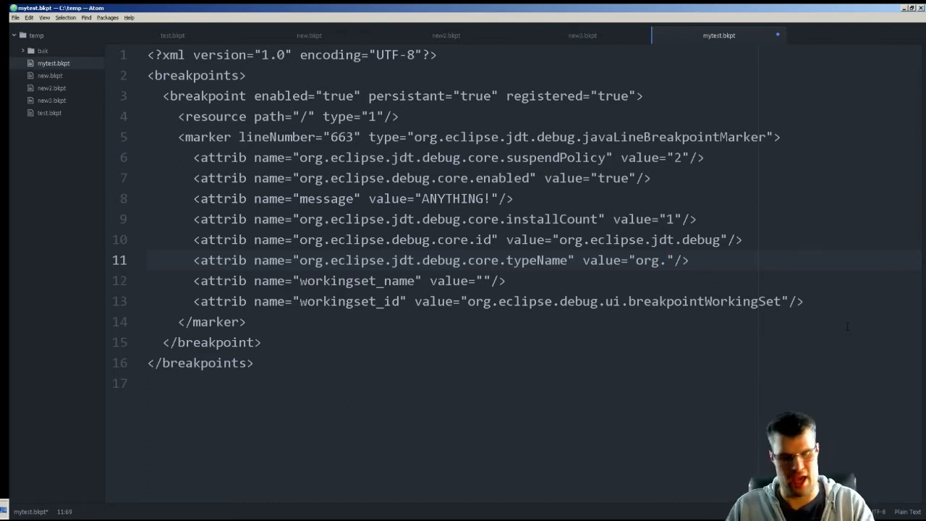
pyautogui.write('apache')
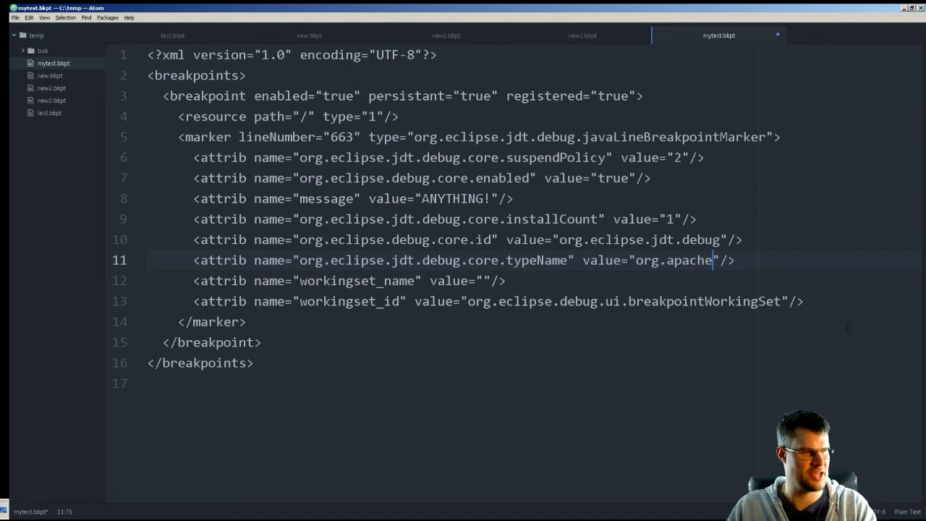
pyautogui.write('.log4j')
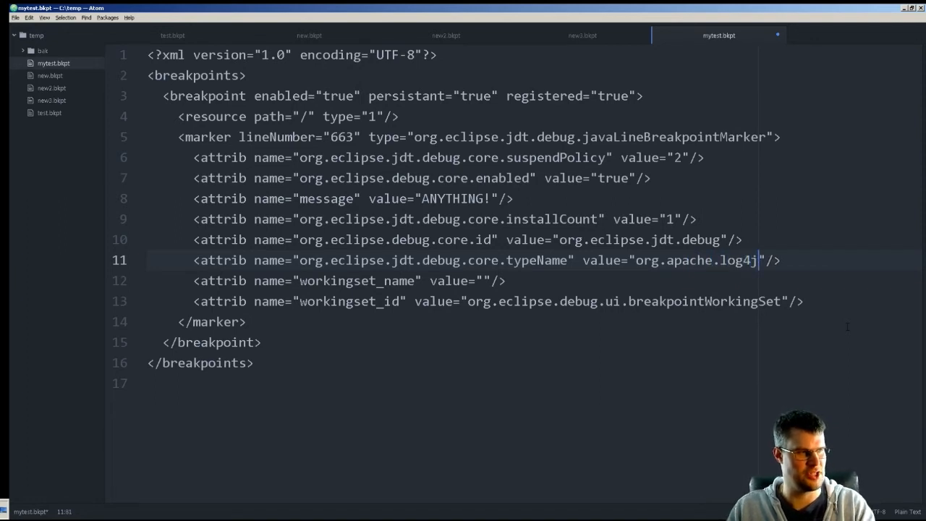
pyautogui.write('.Categ')
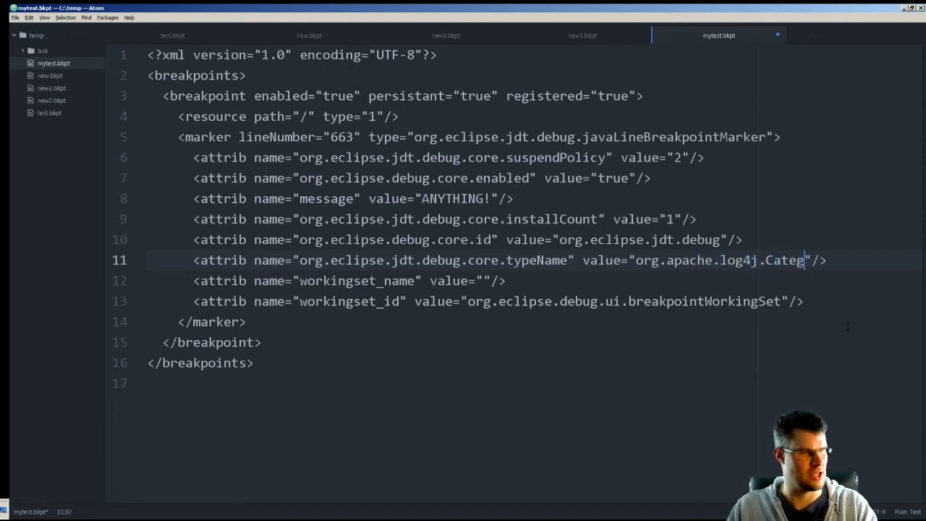
pyautogui.write('ory')
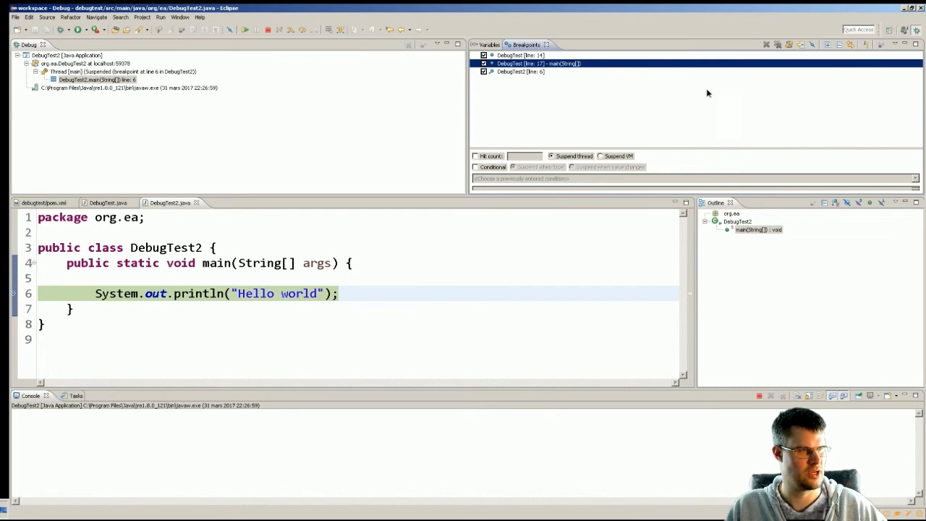
# Import mytest.bkpt from the Breakpoints view's Import Breakpoints context action.
pyautogui.rightClick(538, 63)
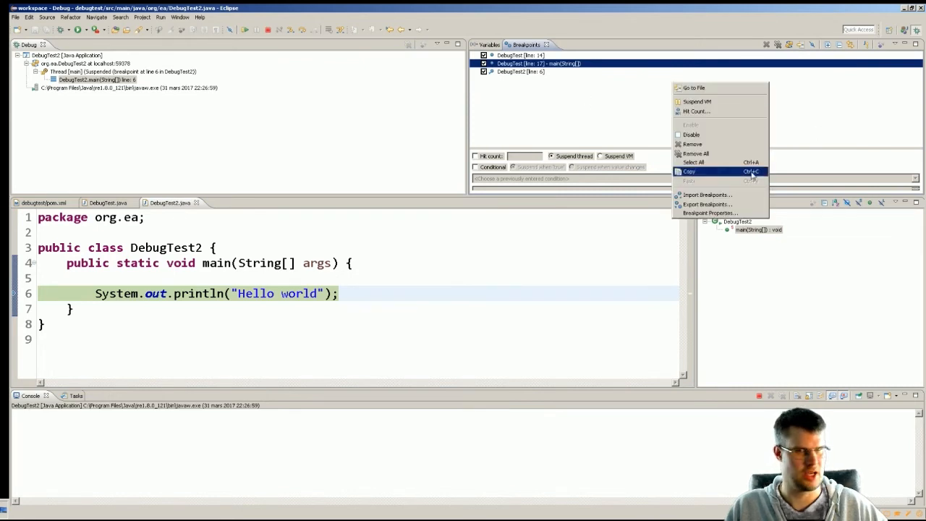
pyautogui.click(707, 195)
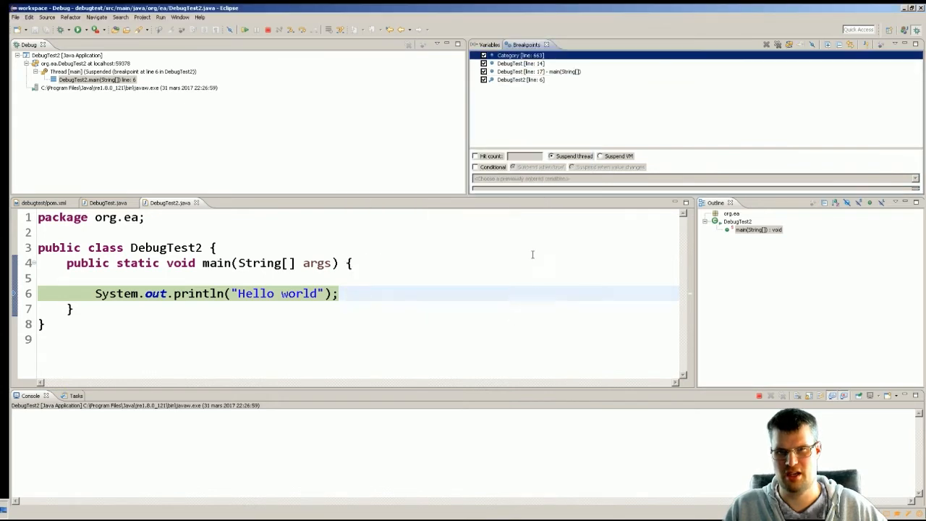
pyautogui.moveTo(574, 179)
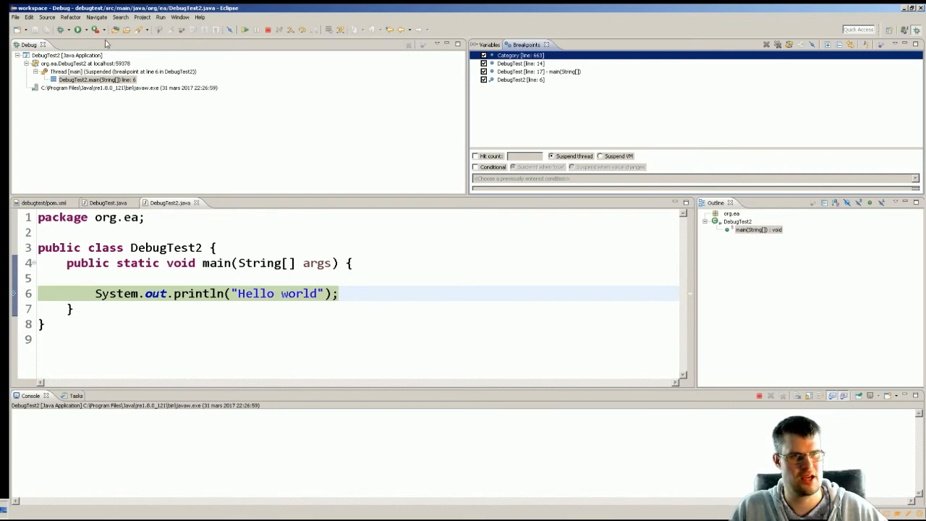
# Terminate the DebugTest2 session and relaunch DebugTest from the recent debug launches.
pyautogui.click(268, 30)
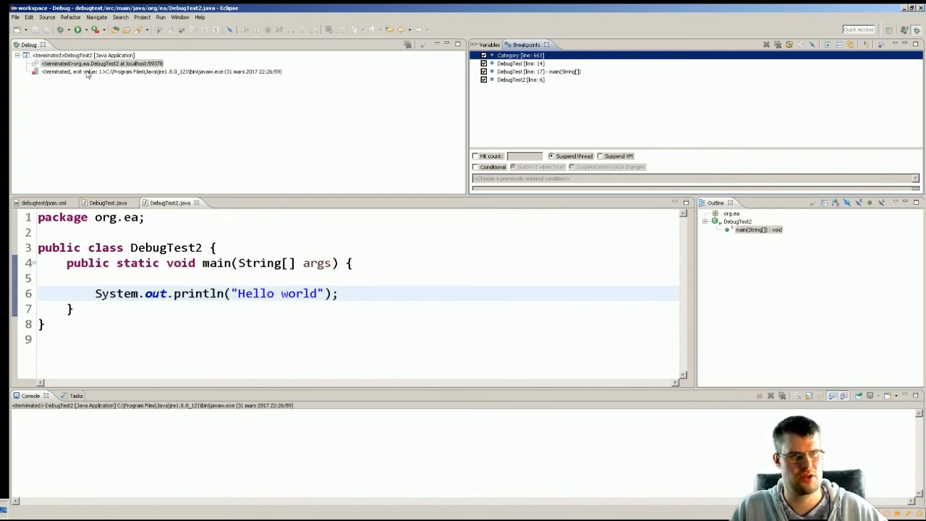
pyautogui.click(70, 30)
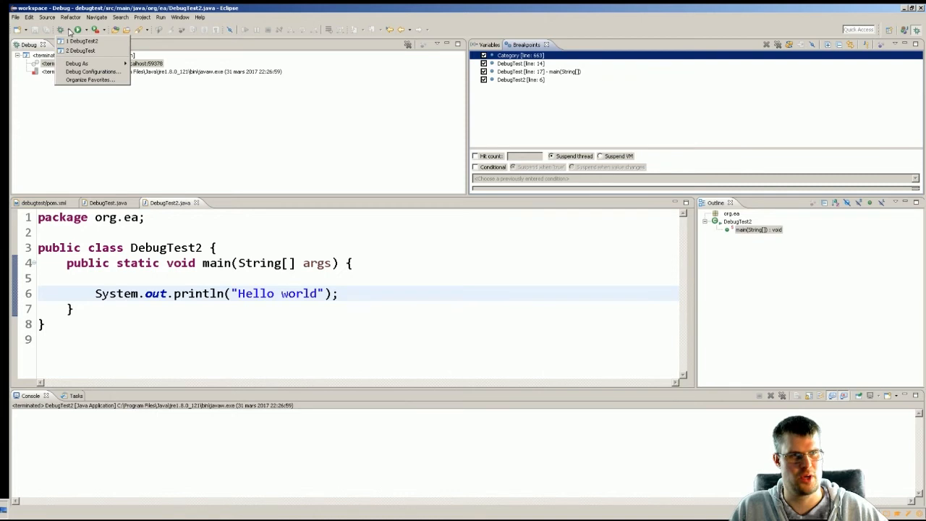
pyautogui.click(82, 42)
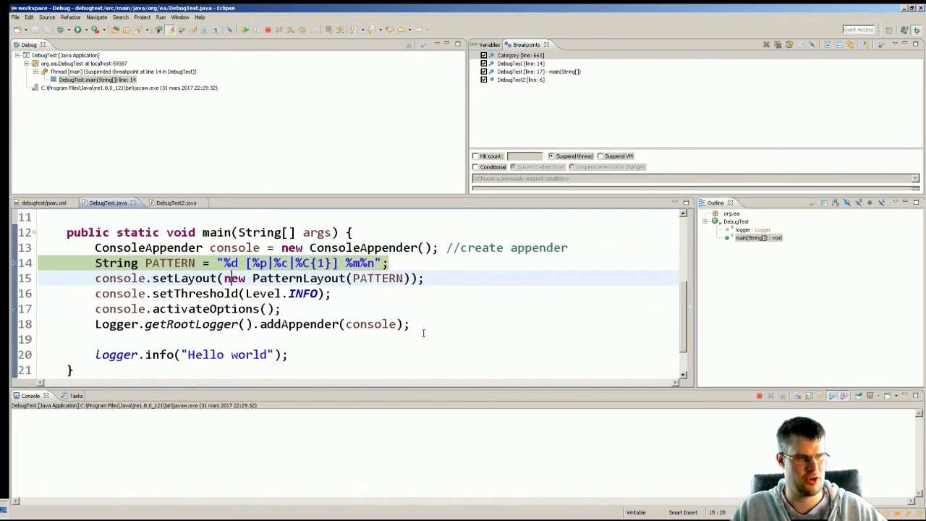
pyautogui.moveTo(95, 247); pyautogui.dragTo(409, 324)
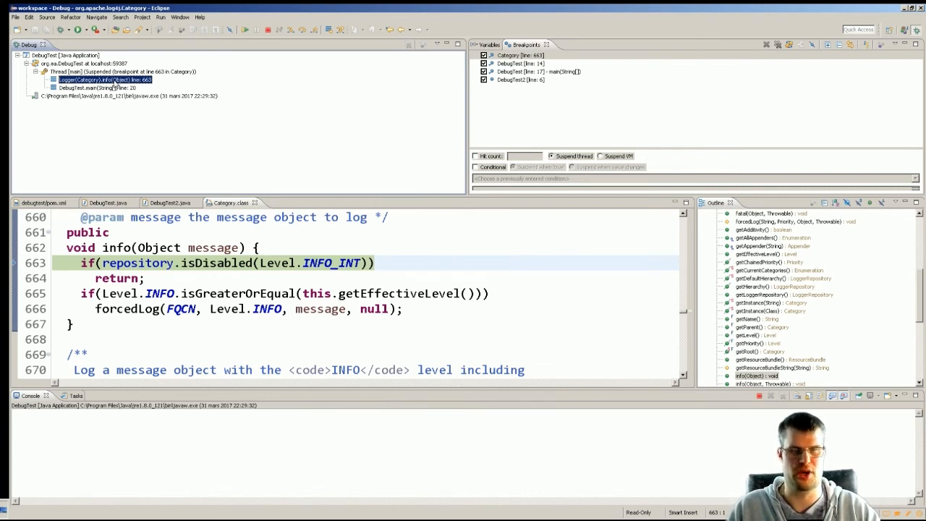
pyautogui.moveTo(275, 64)
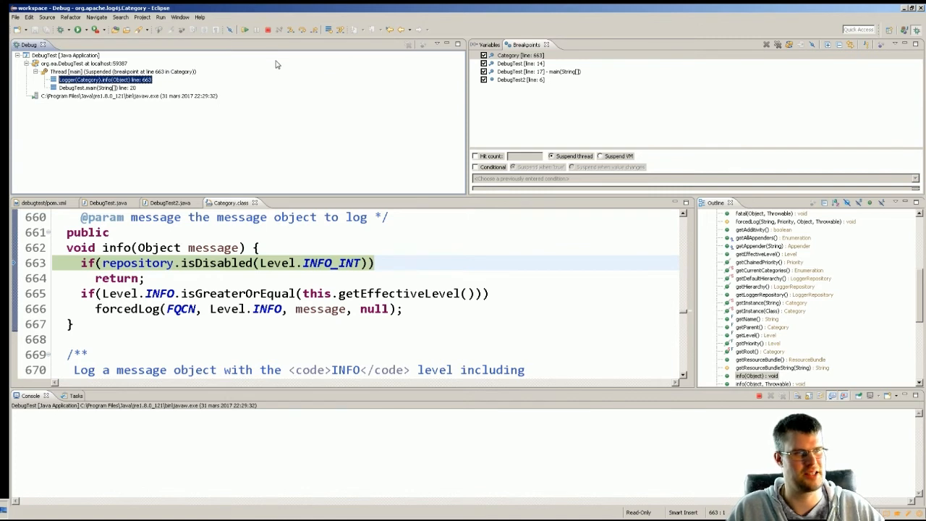
# Step over the isDisabled check to line 665 of Category.info.
pyautogui.click(303, 29)
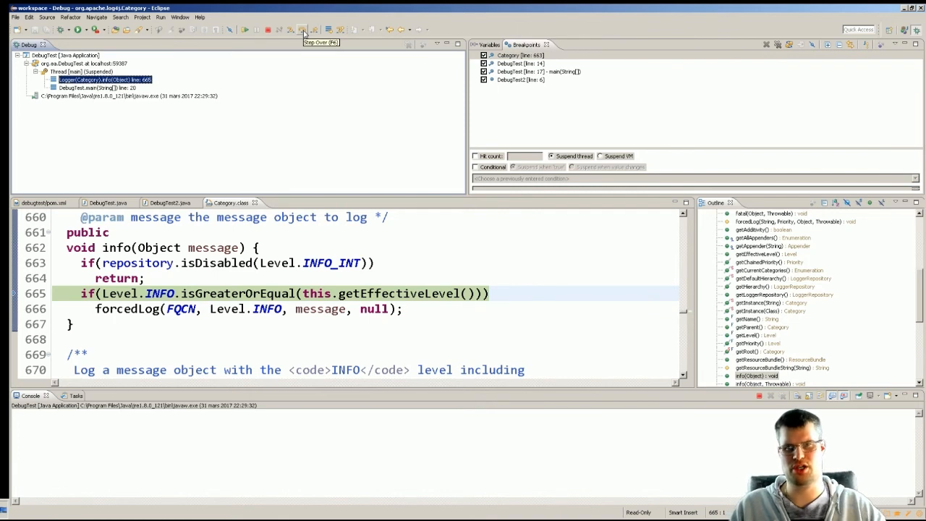
pyautogui.moveTo(302, 29)
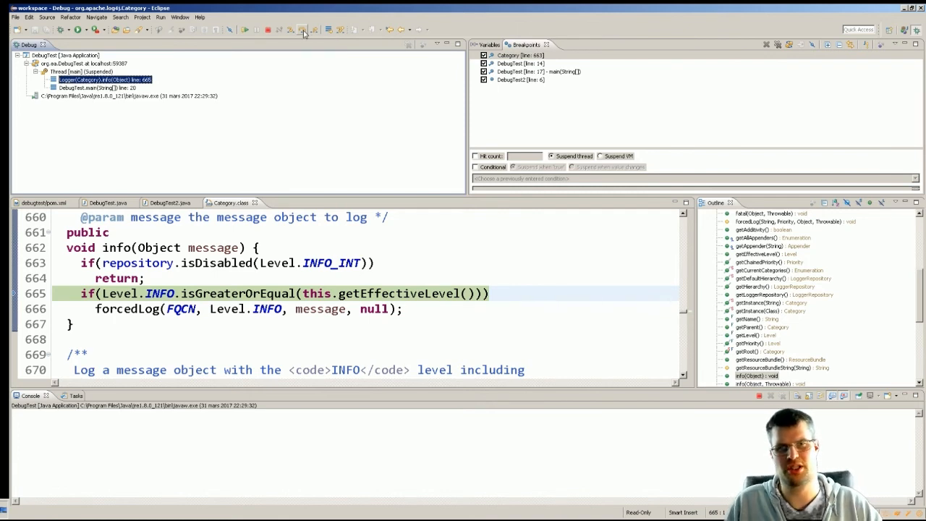